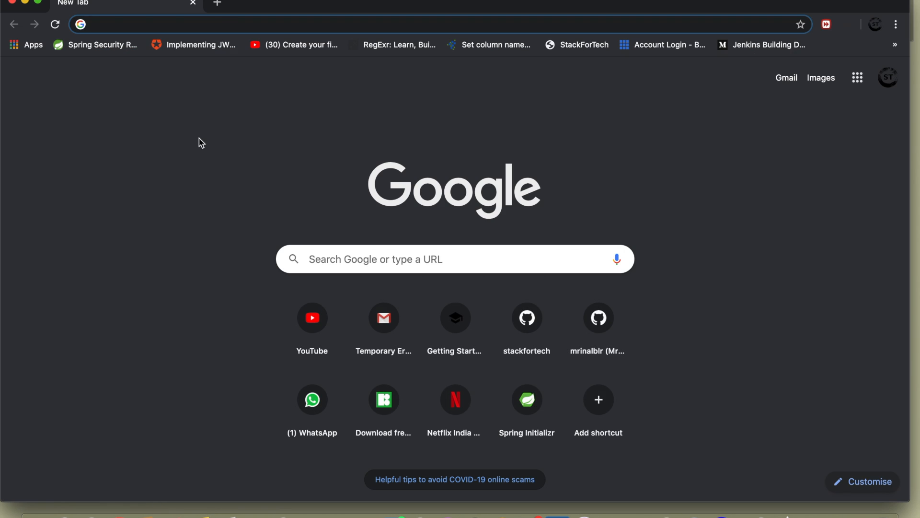
mouse_move(195, 45)
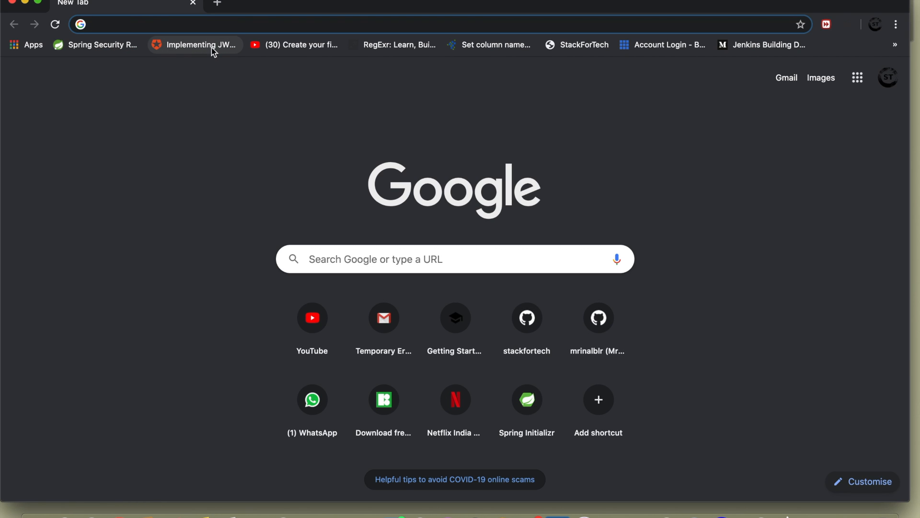
Step: Load the Spring Security Reference page on docs.spring.io from the bookmarks bar
left_click(97, 45)
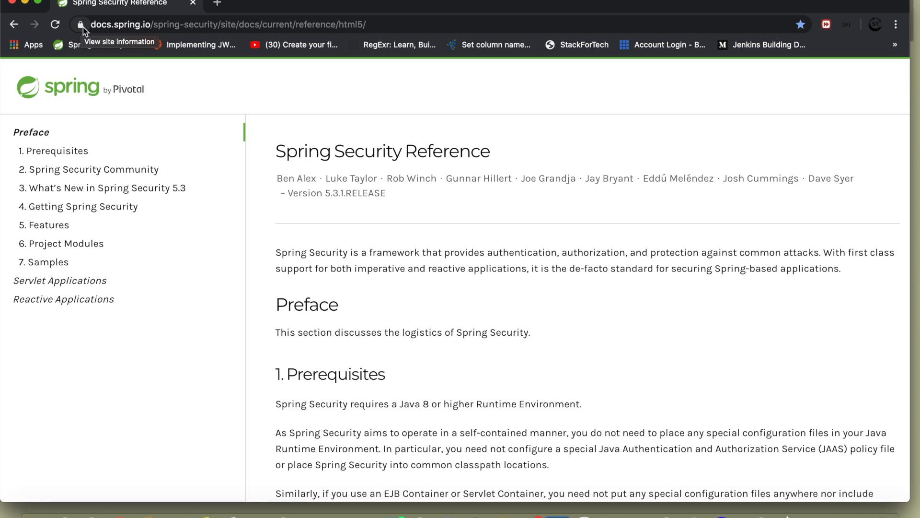
Step: Show the site information panel for docs.spring.io via the address-bar padlock
left_click(80, 24)
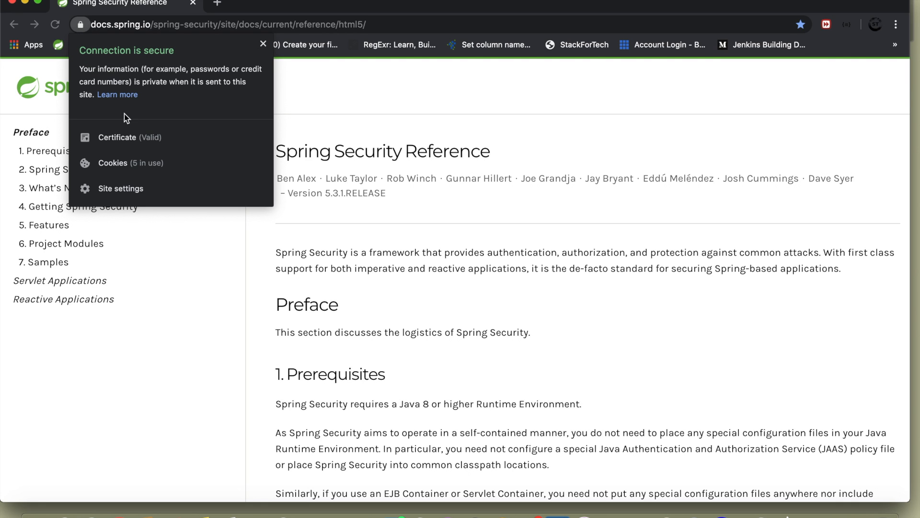
mouse_move(179, 59)
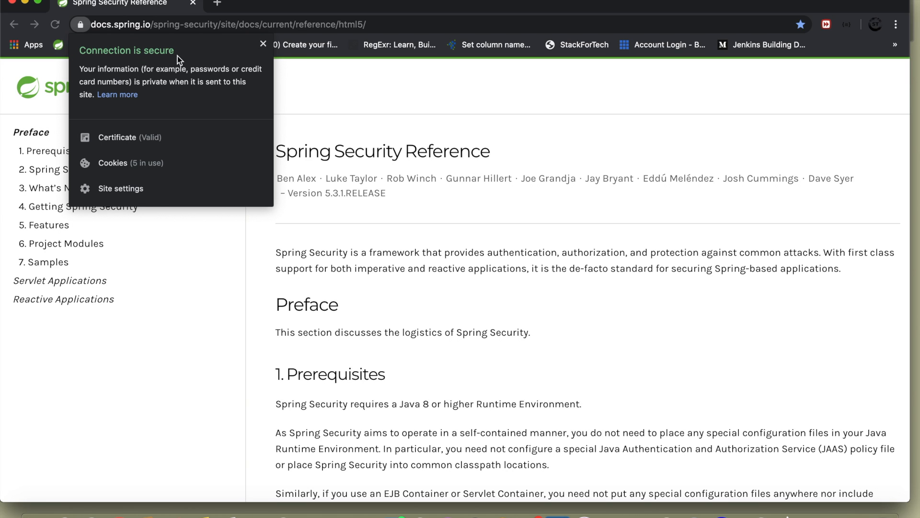
mouse_move(117, 137)
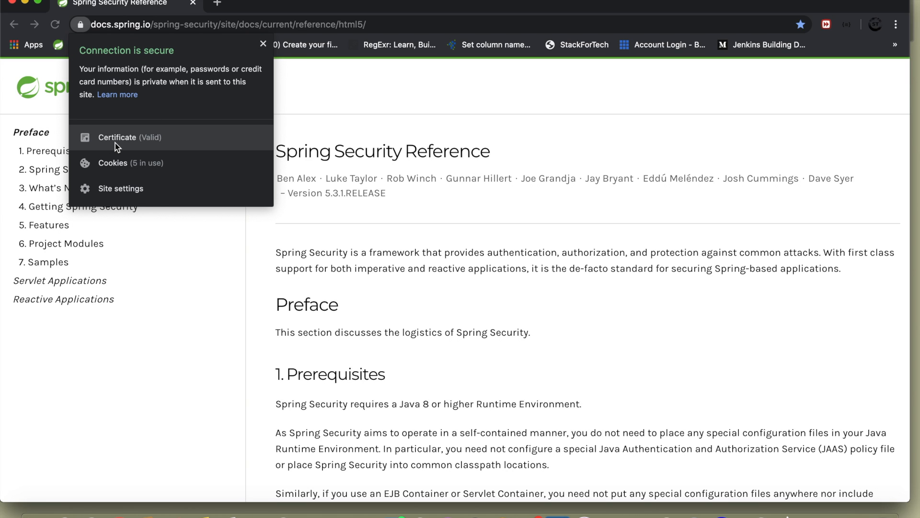
mouse_move(129, 142)
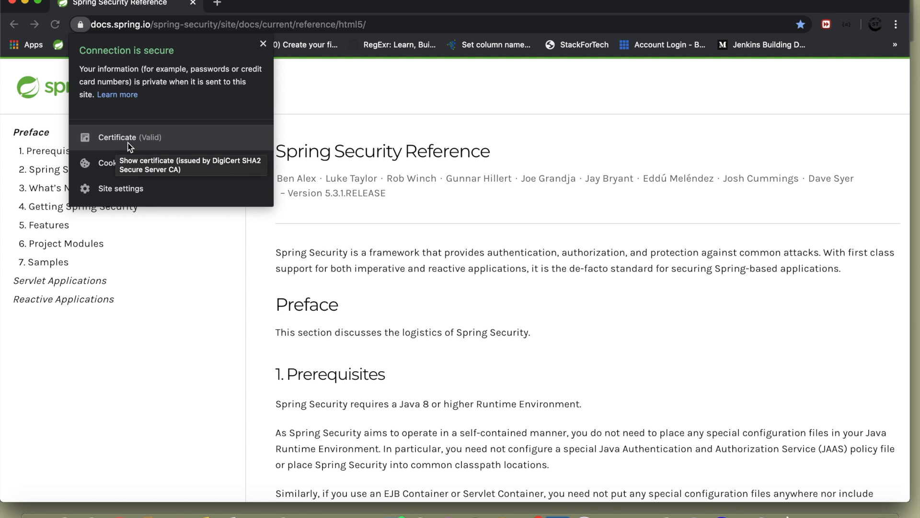
Step: Review the valid *.spring.io certificate issued by DigiCert, then close it with OK
left_click(117, 137)
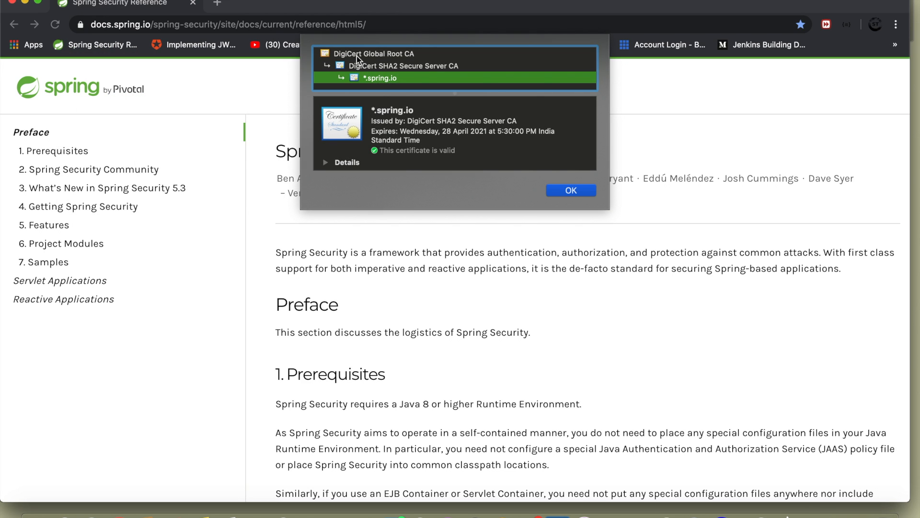
mouse_move(372, 63)
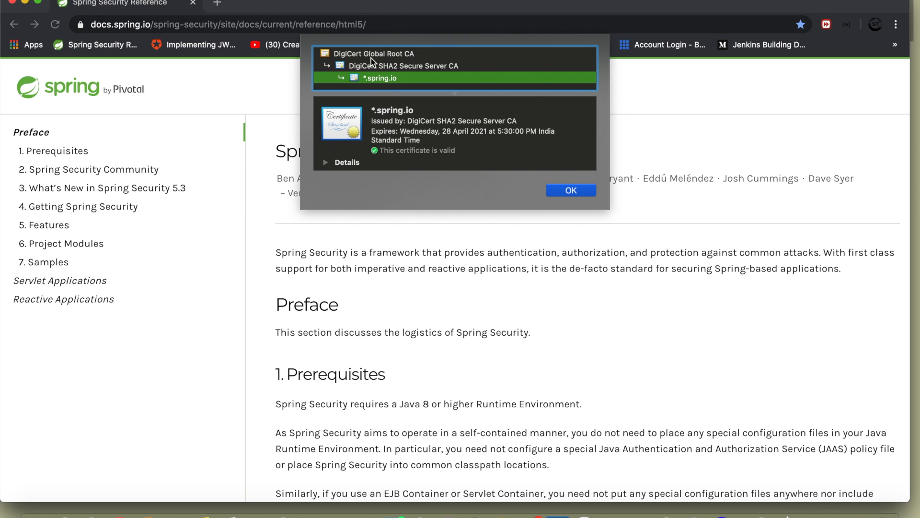
mouse_move(427, 61)
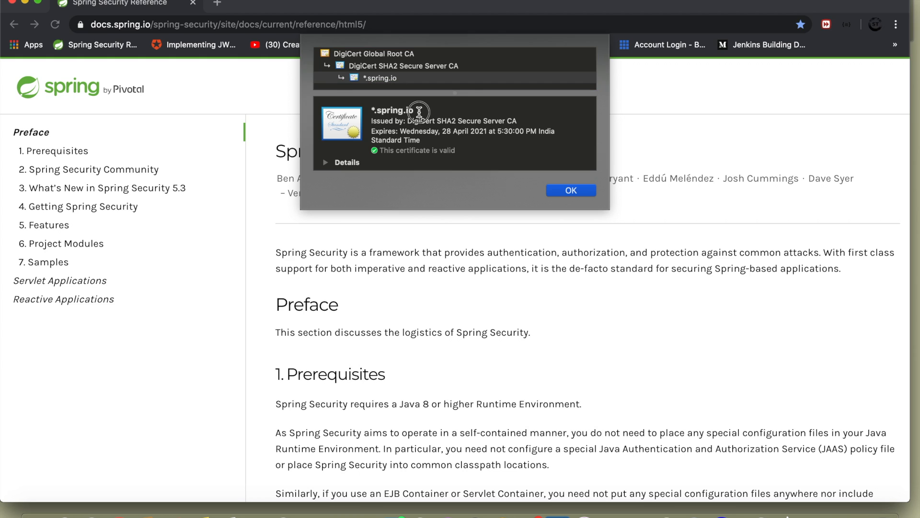
mouse_move(378, 111)
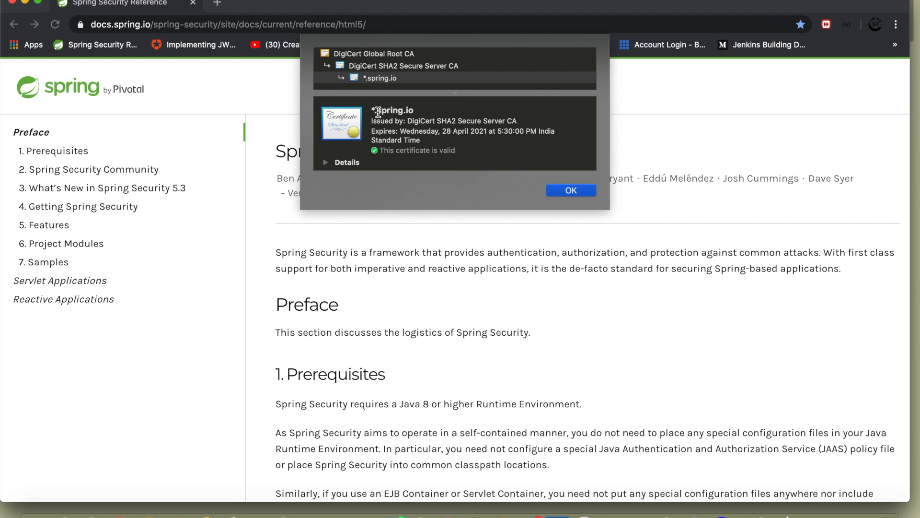
mouse_move(405, 122)
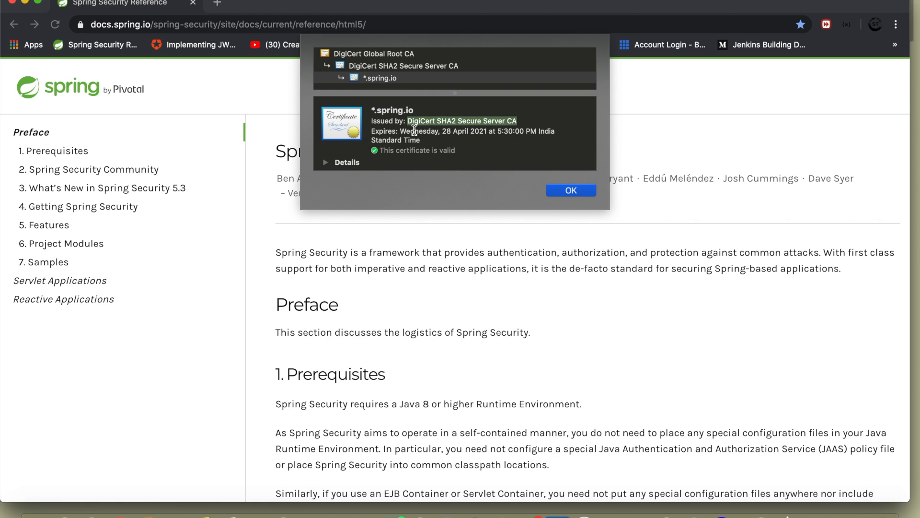
mouse_move(490, 151)
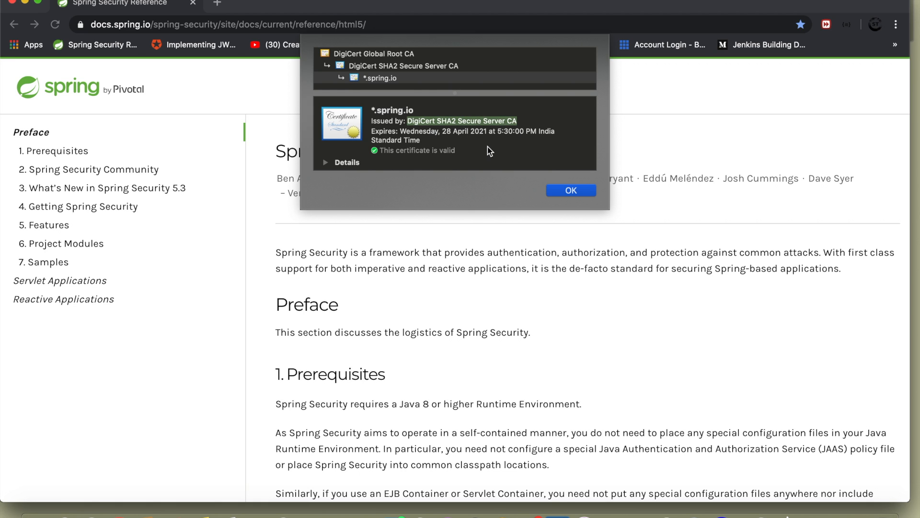
mouse_move(417, 155)
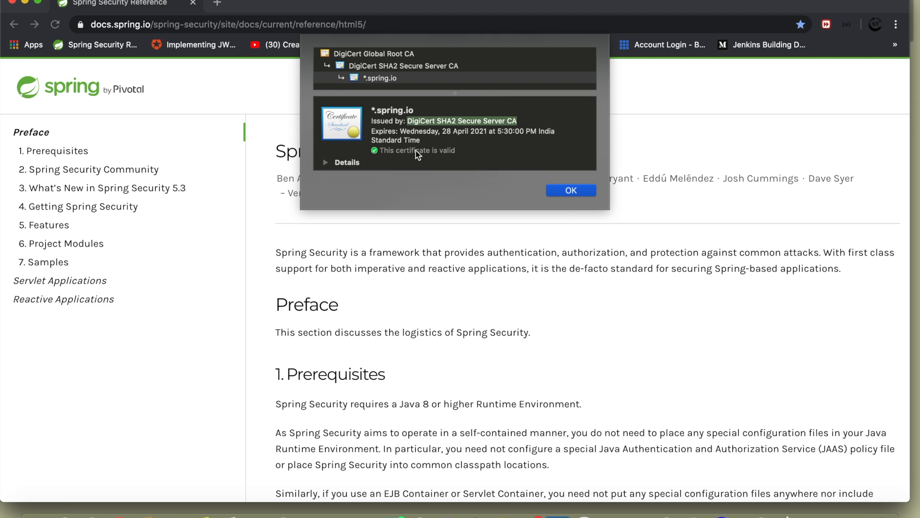
mouse_move(412, 145)
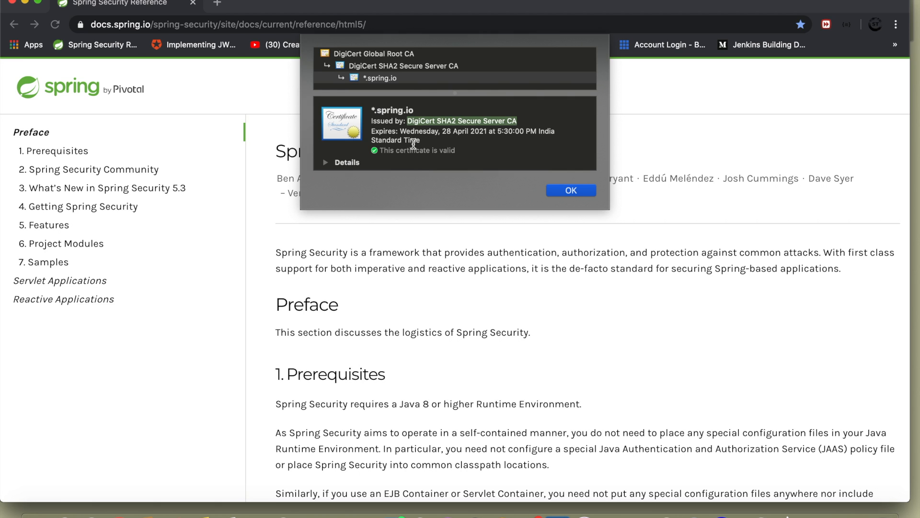
mouse_move(439, 156)
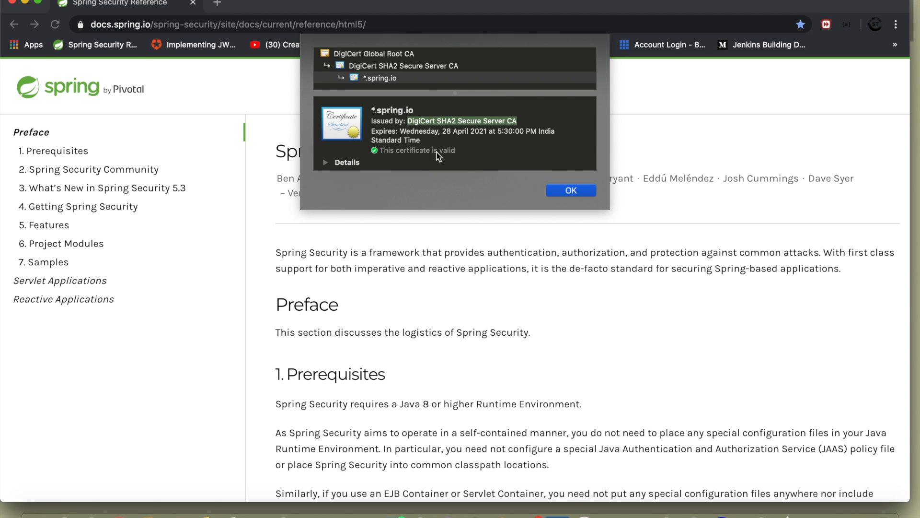
mouse_move(463, 158)
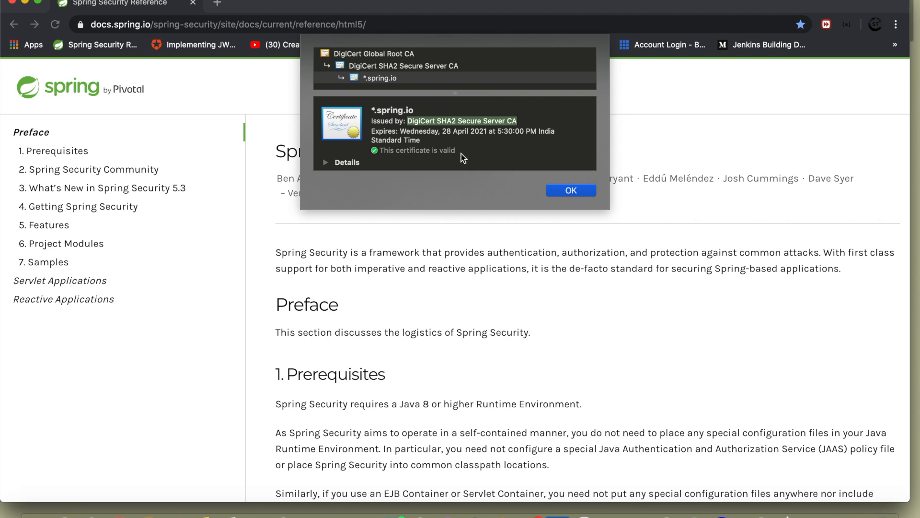
mouse_move(424, 160)
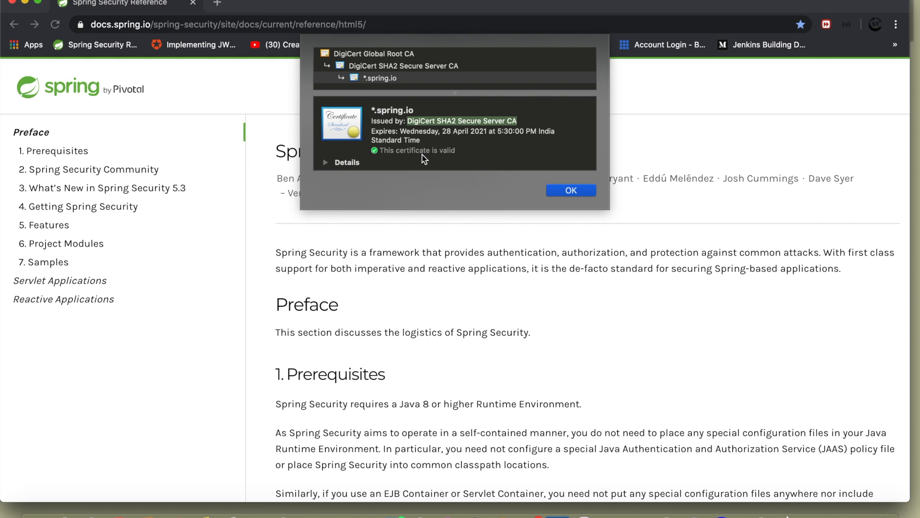
left_click(569, 190)
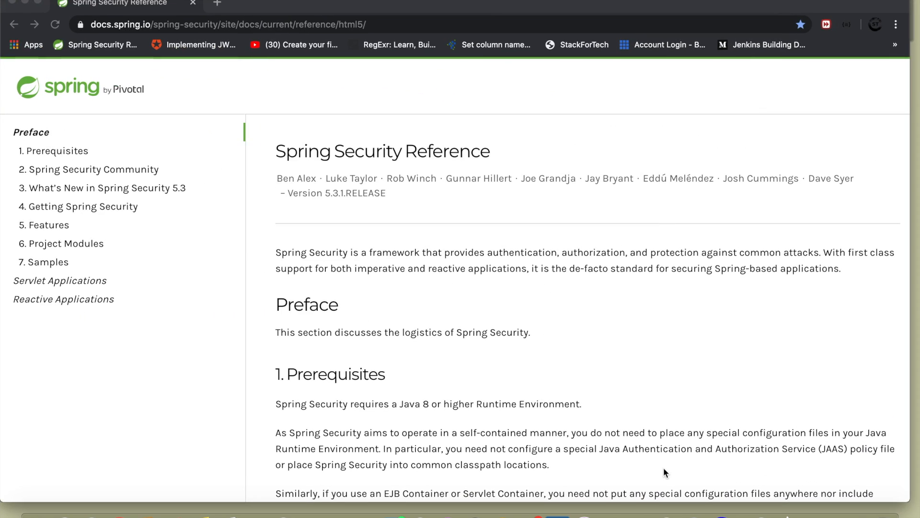